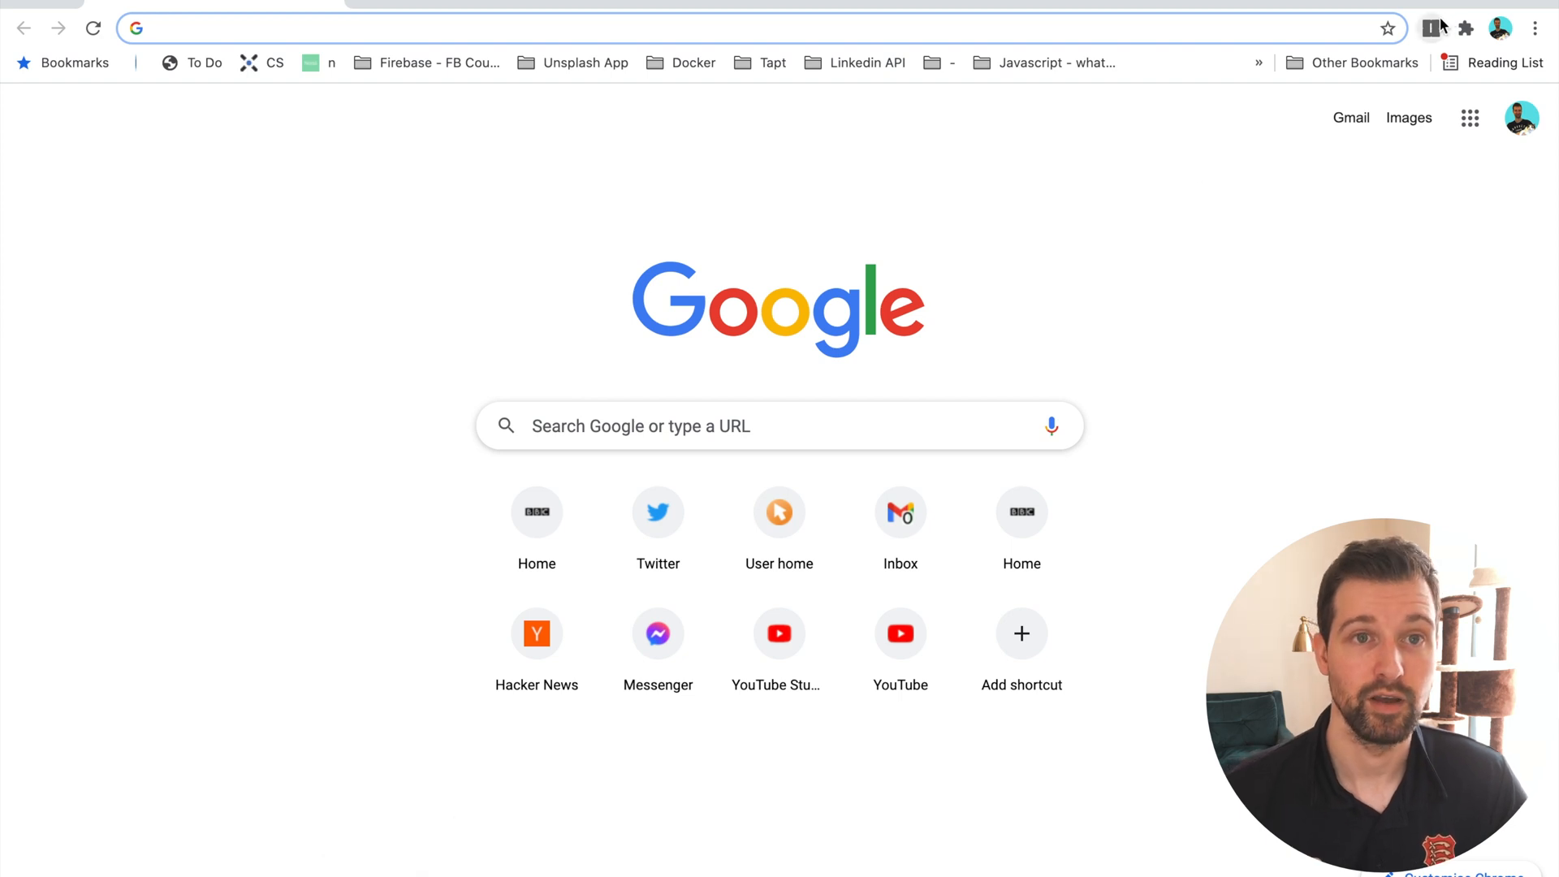
mouse_move(1433, 28)
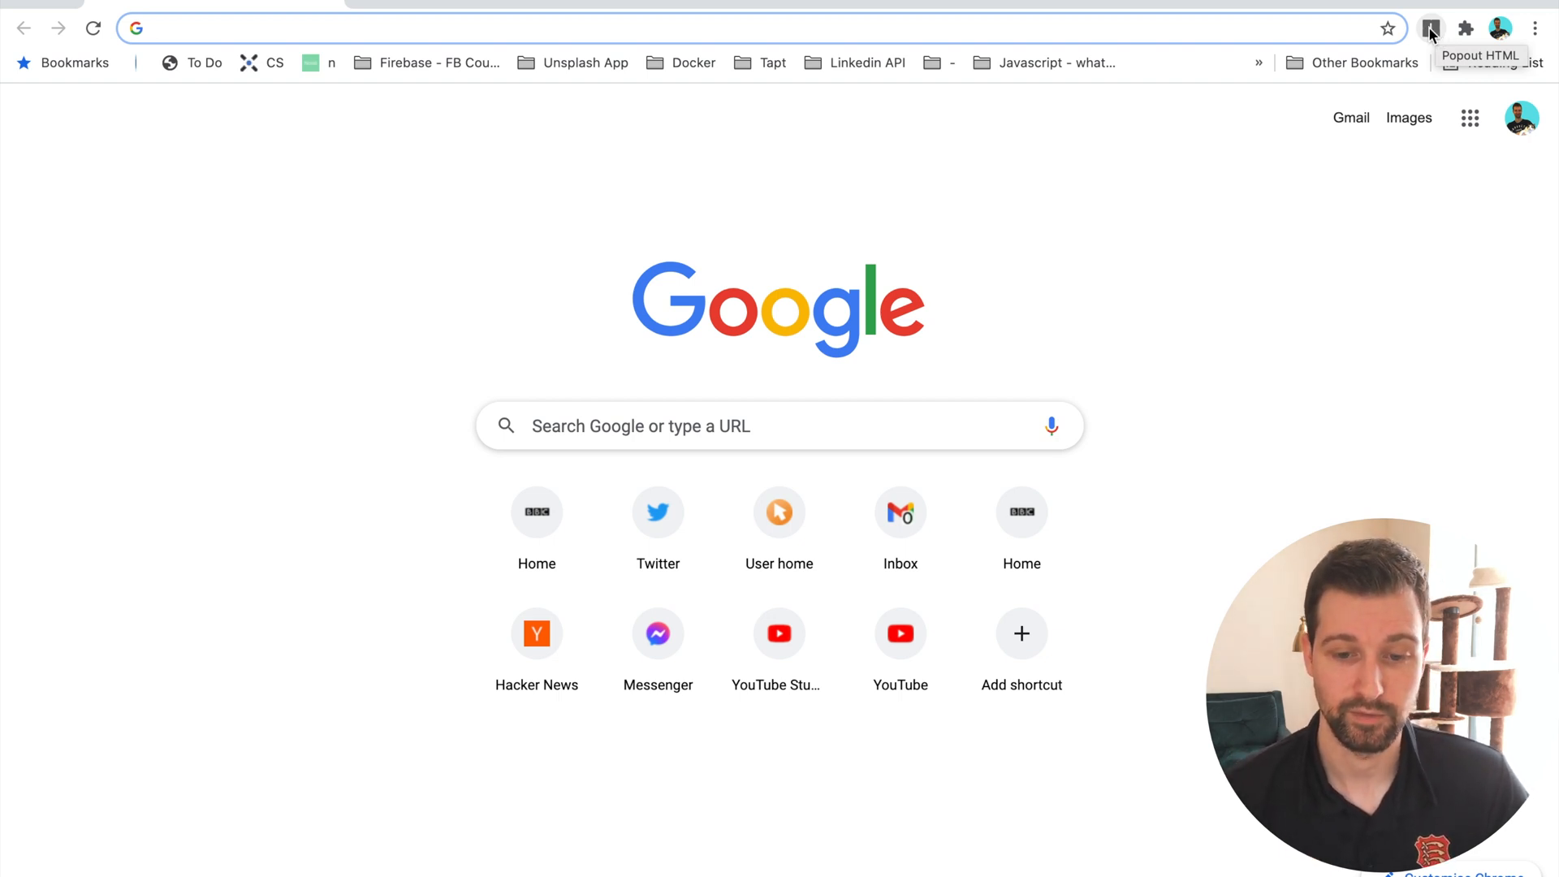
Set manifest_version to 2 and rename the action key to browser_action.
left_click(1429, 28)
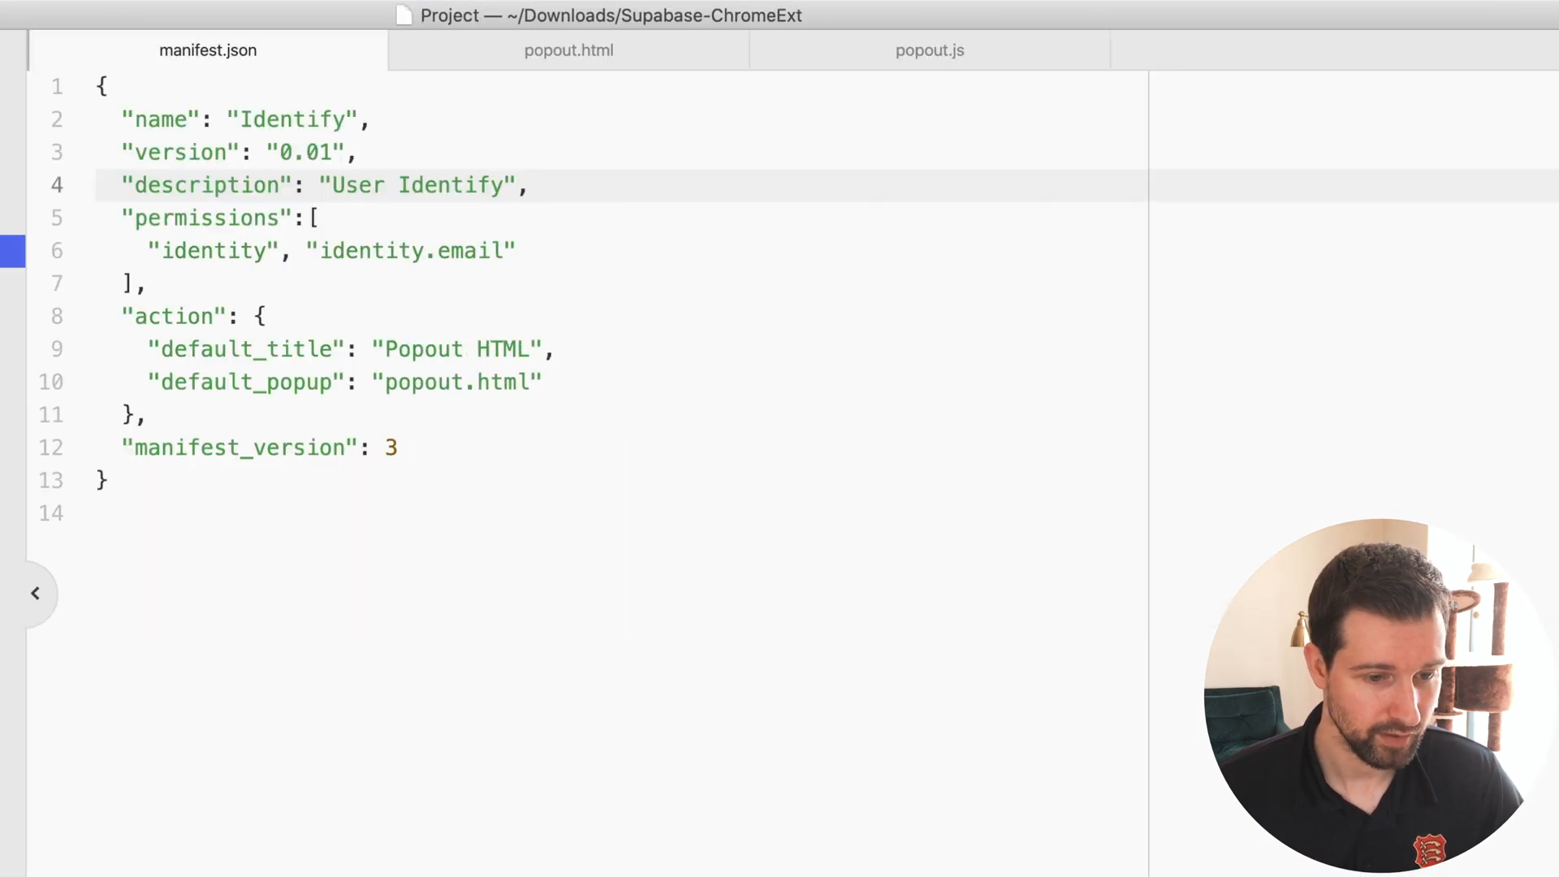
mouse_move(165, 257)
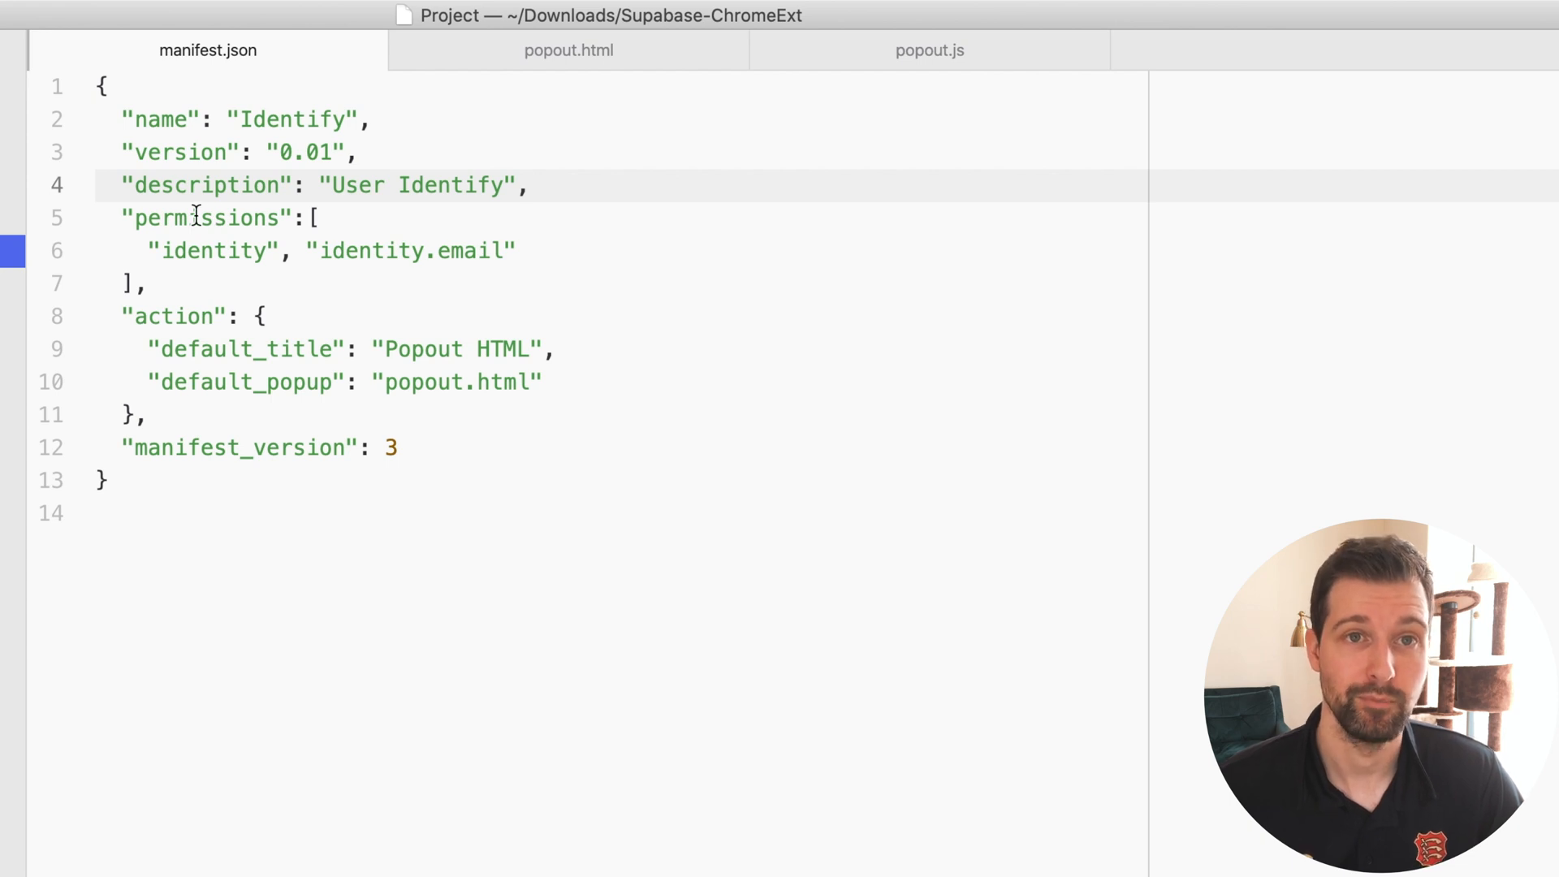
double_click(211, 250)
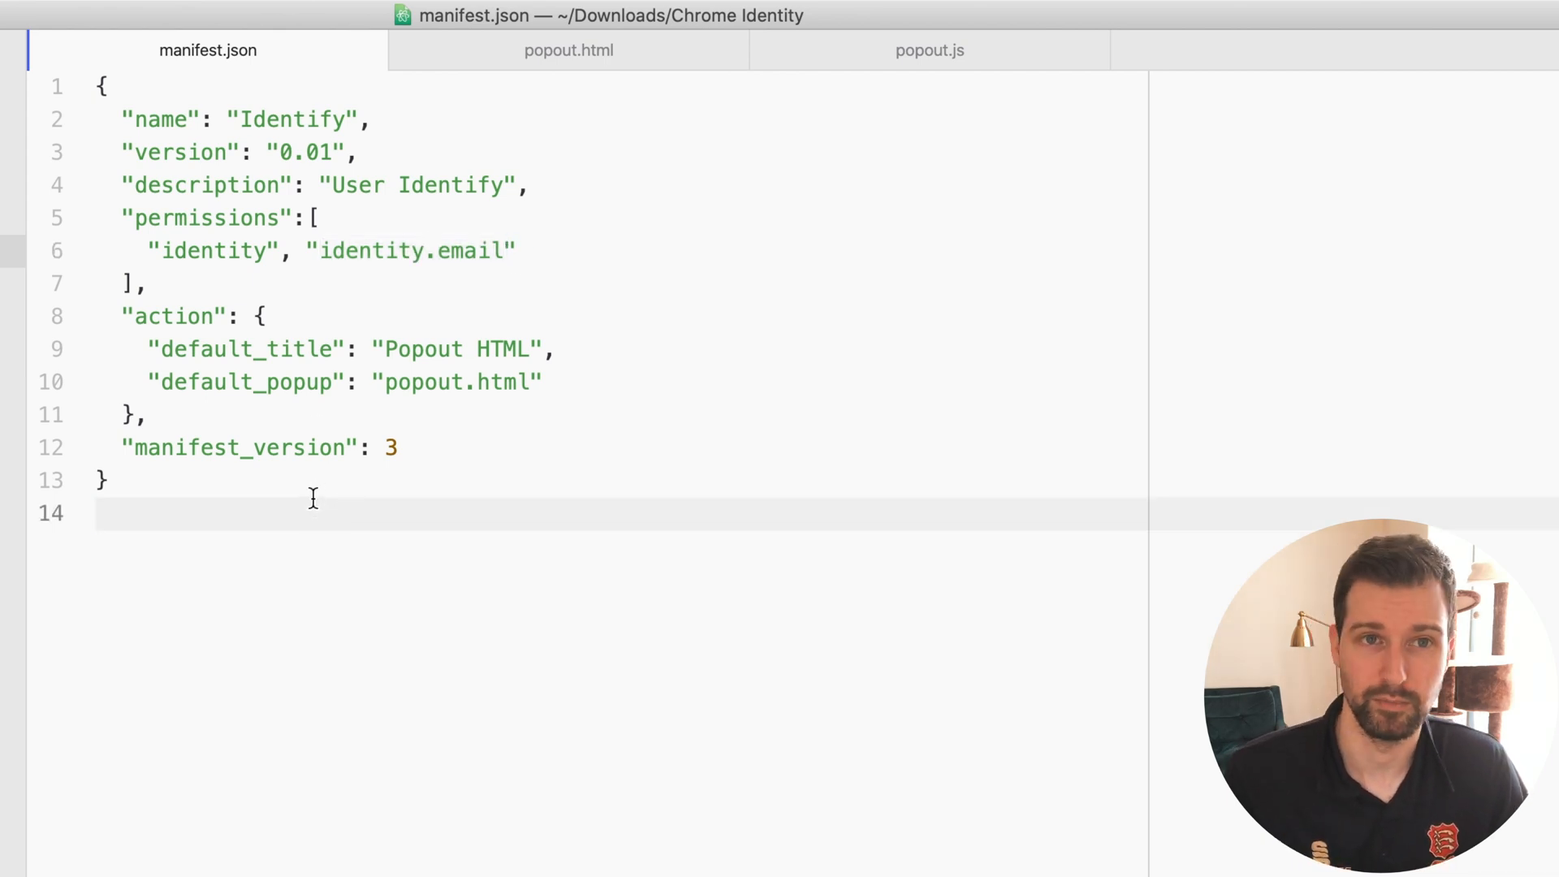
left_click(436, 449)
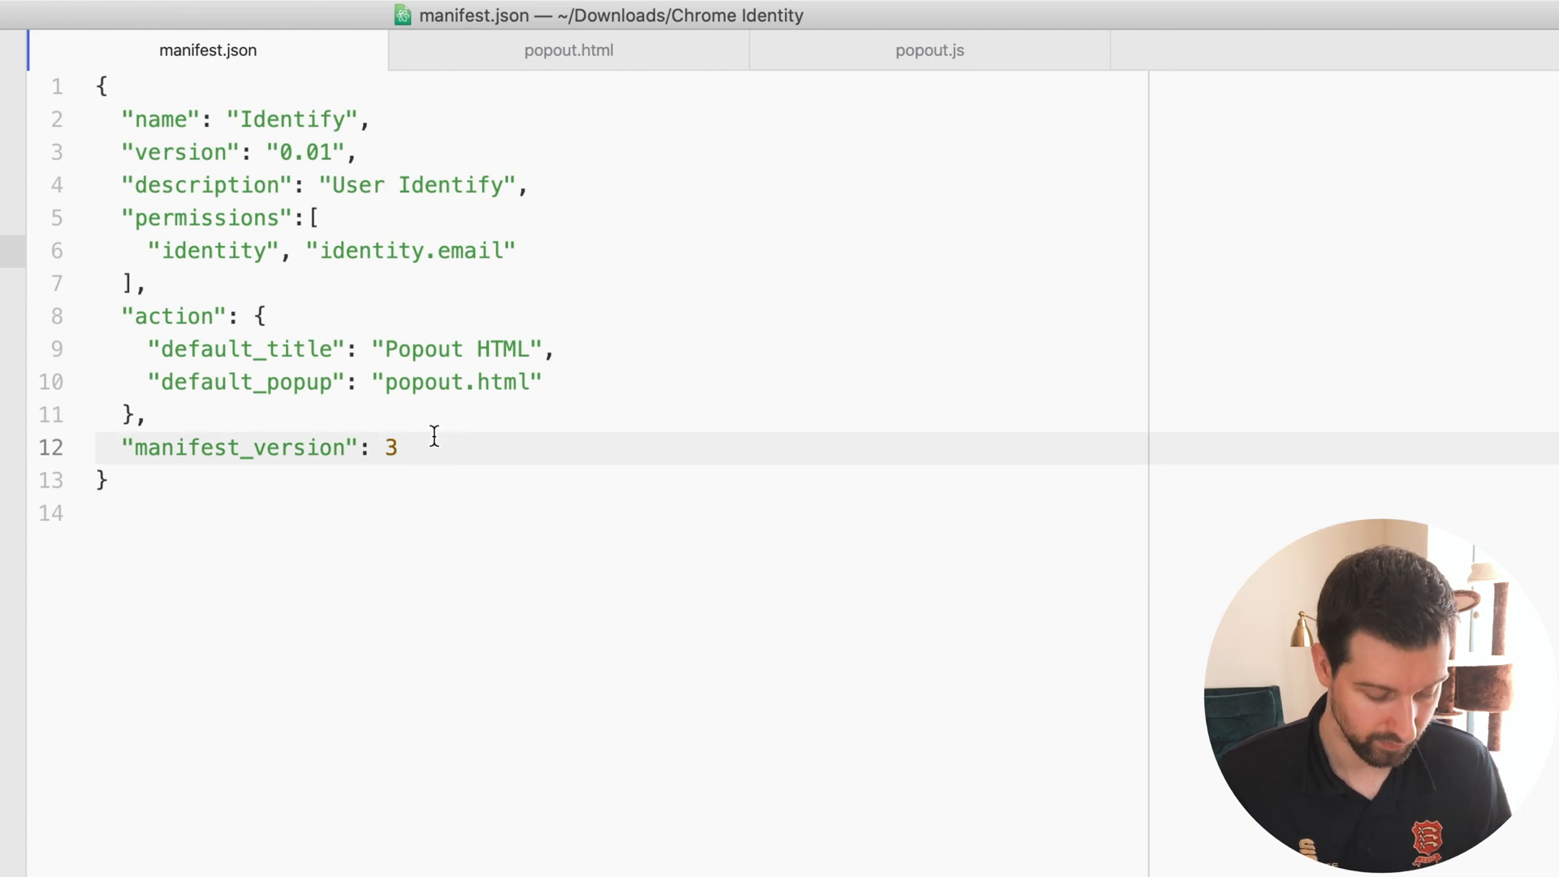
type("2")
left_click(618, 316)
type("browser")
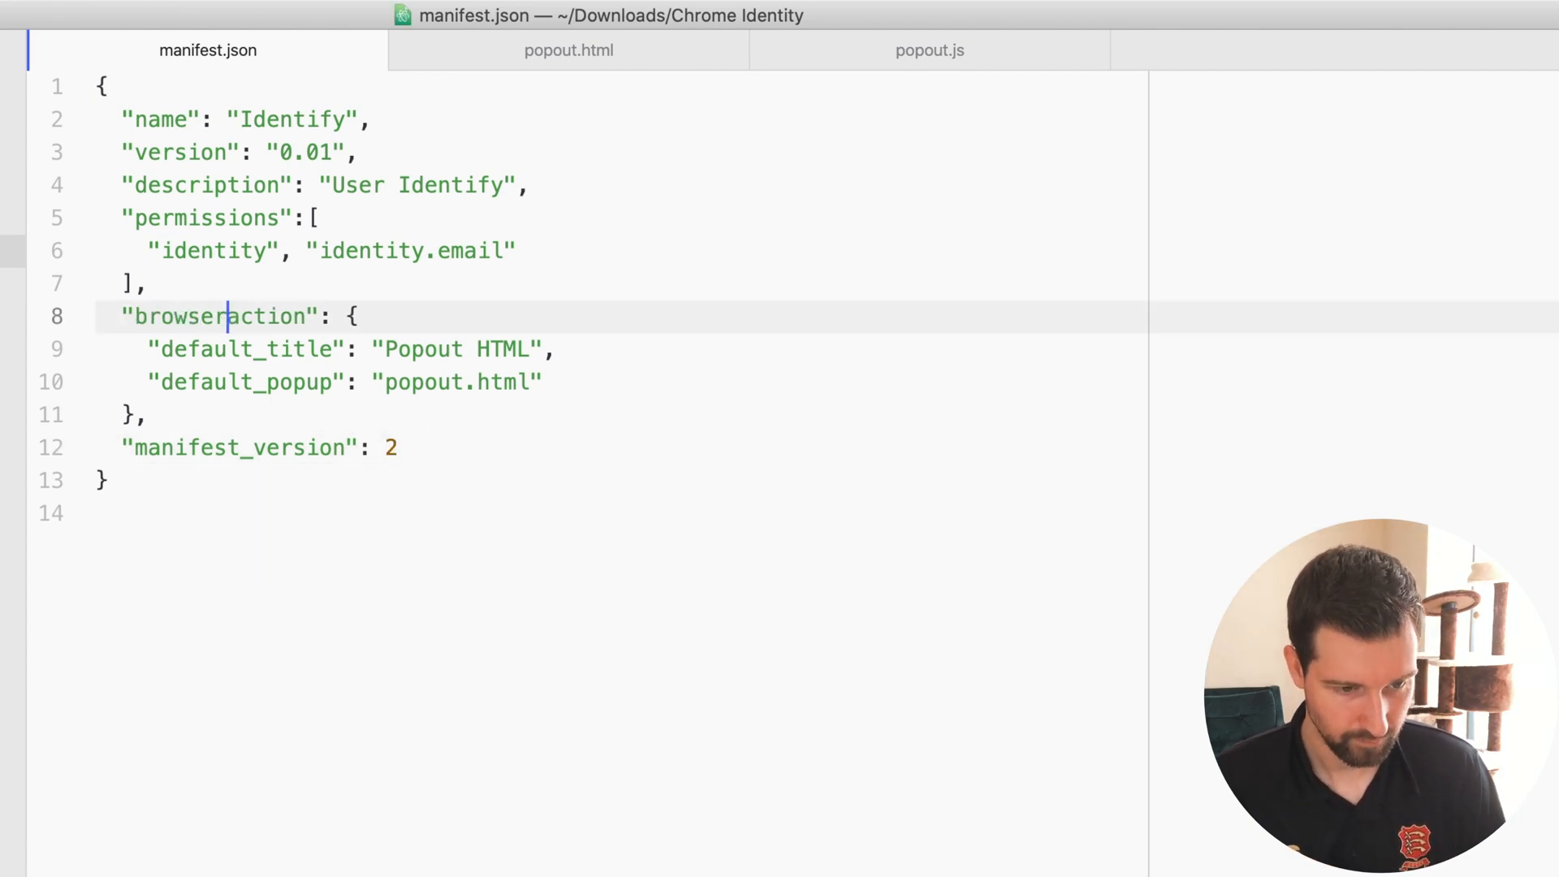
type("_")
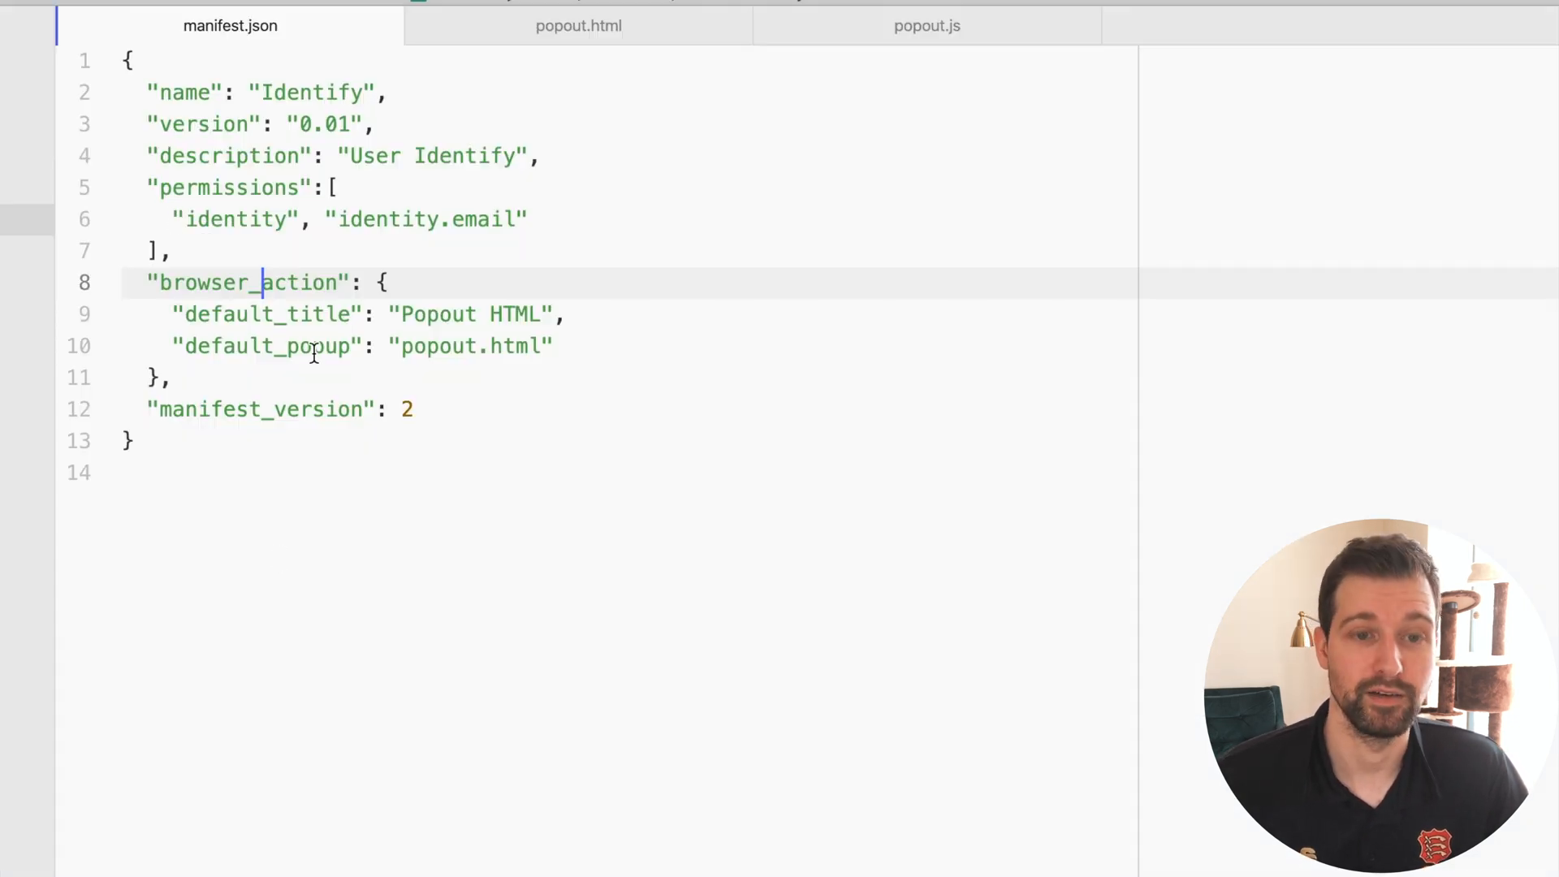
Restore manifest_version 3 with the plain action key, then switch to popout.html.
type("3")
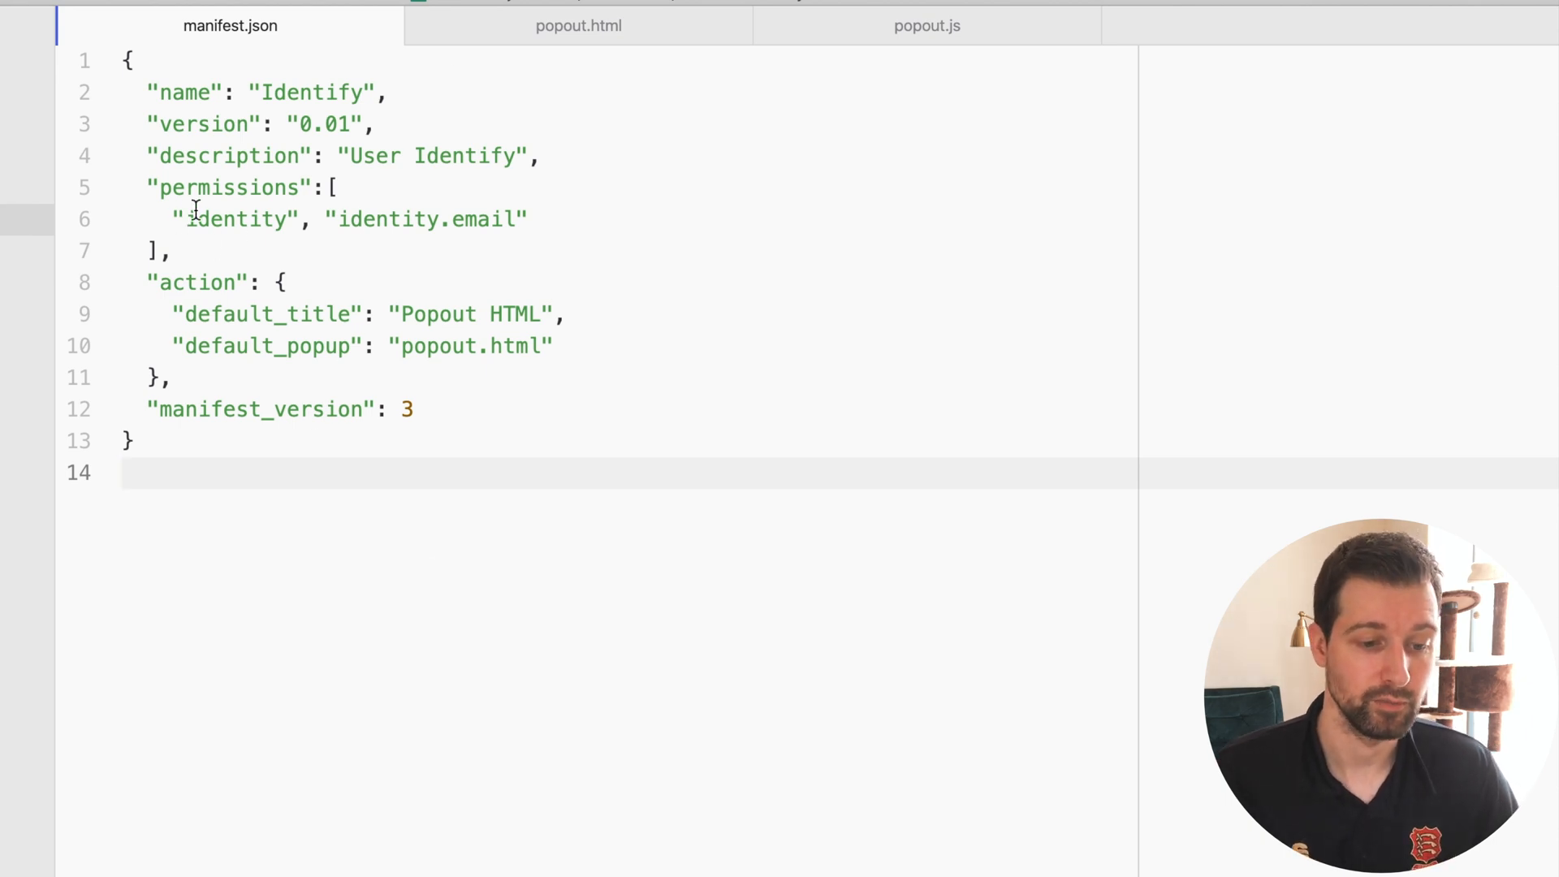
double_click(383, 219)
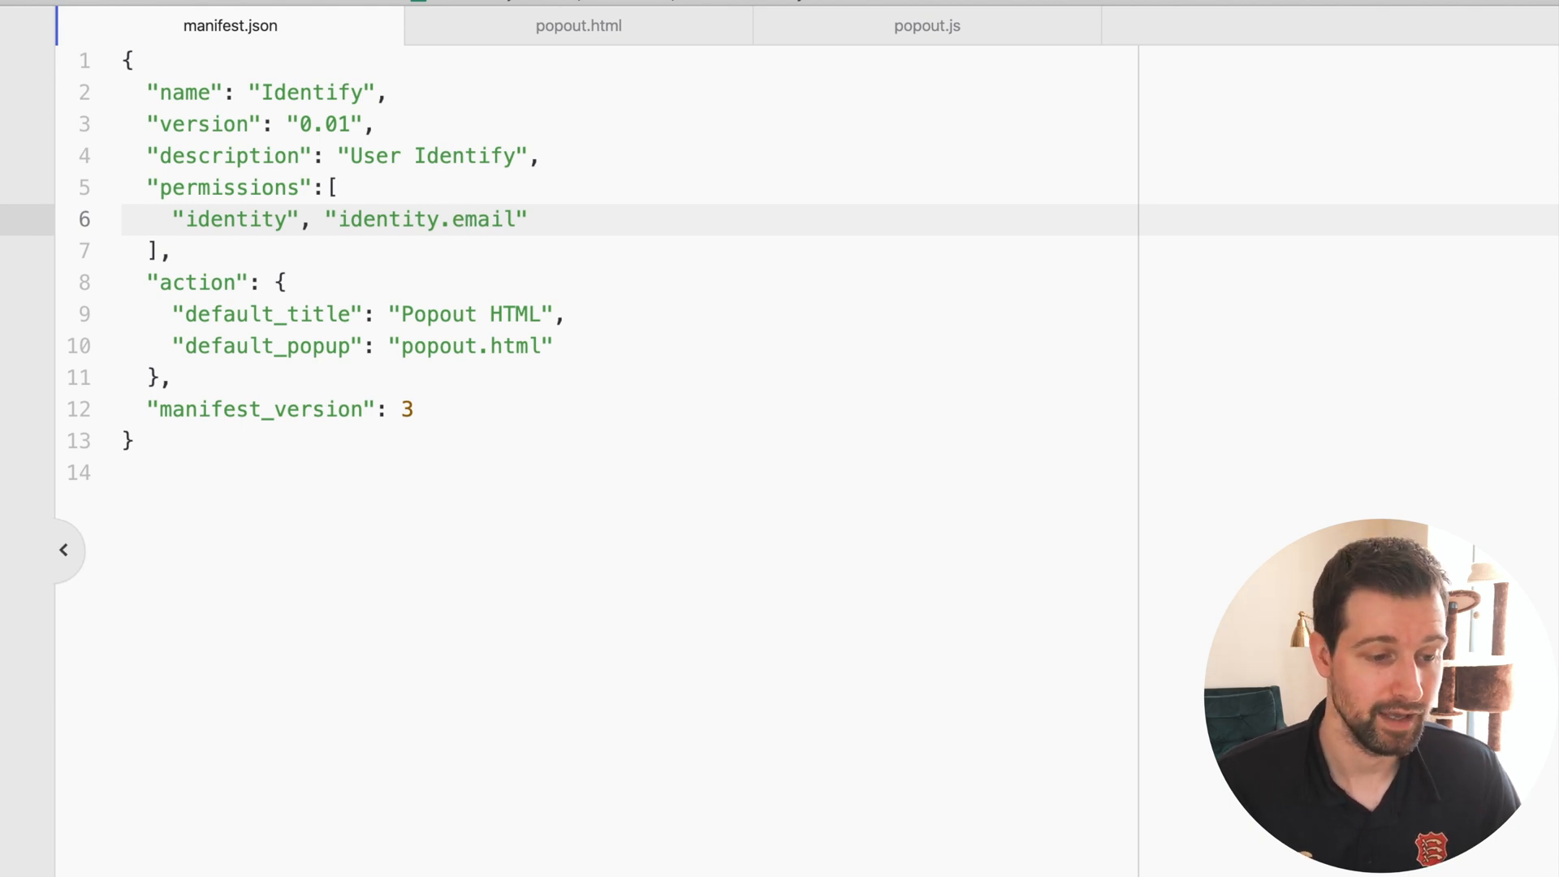
left_click(578, 26)
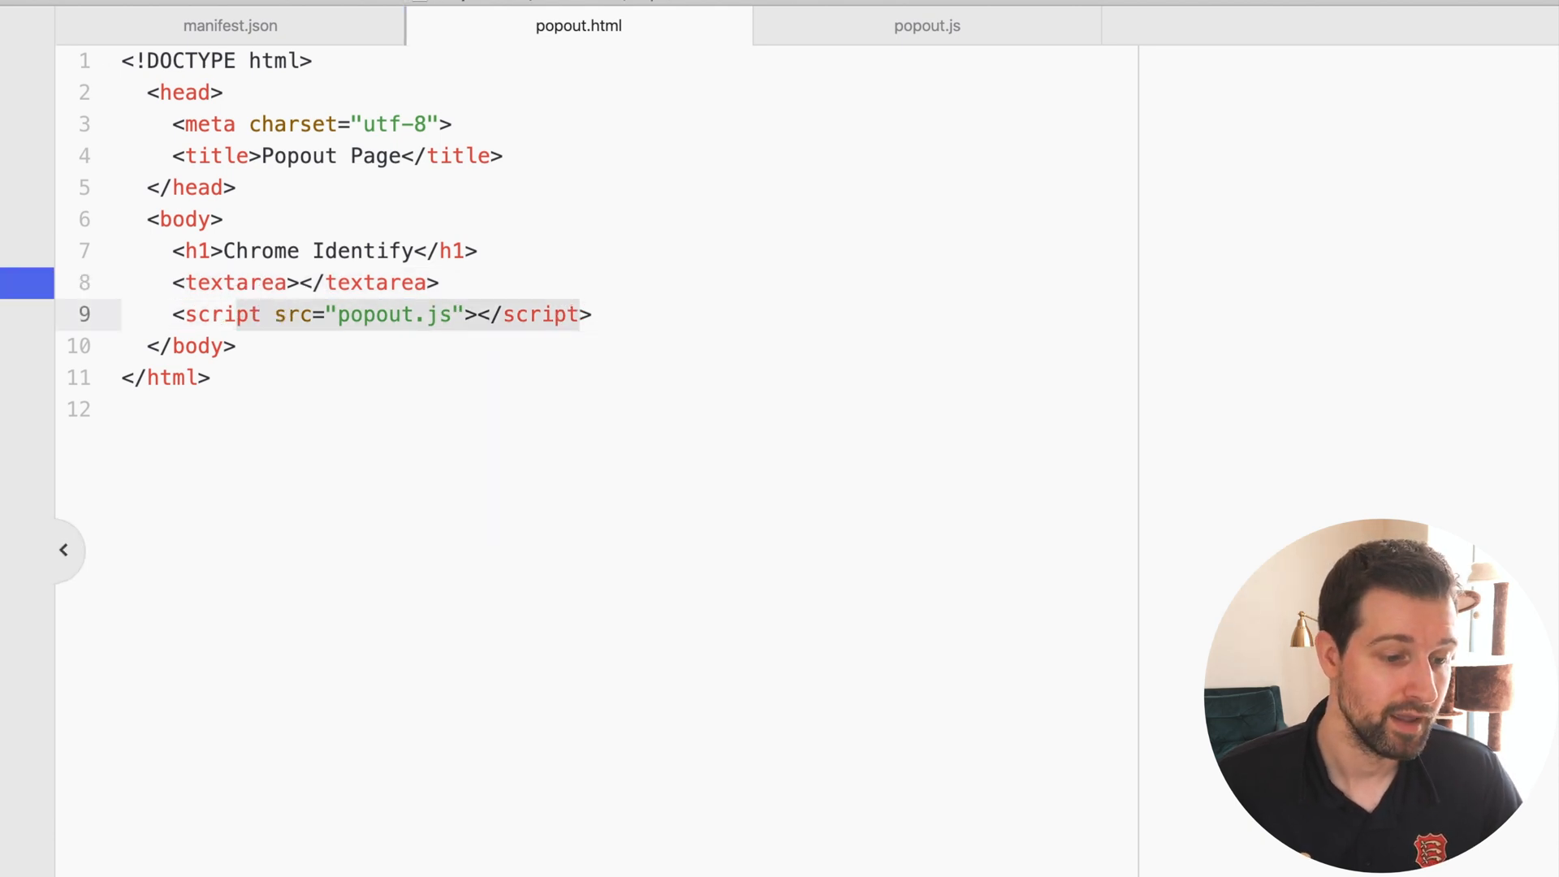
left_click(926, 26)
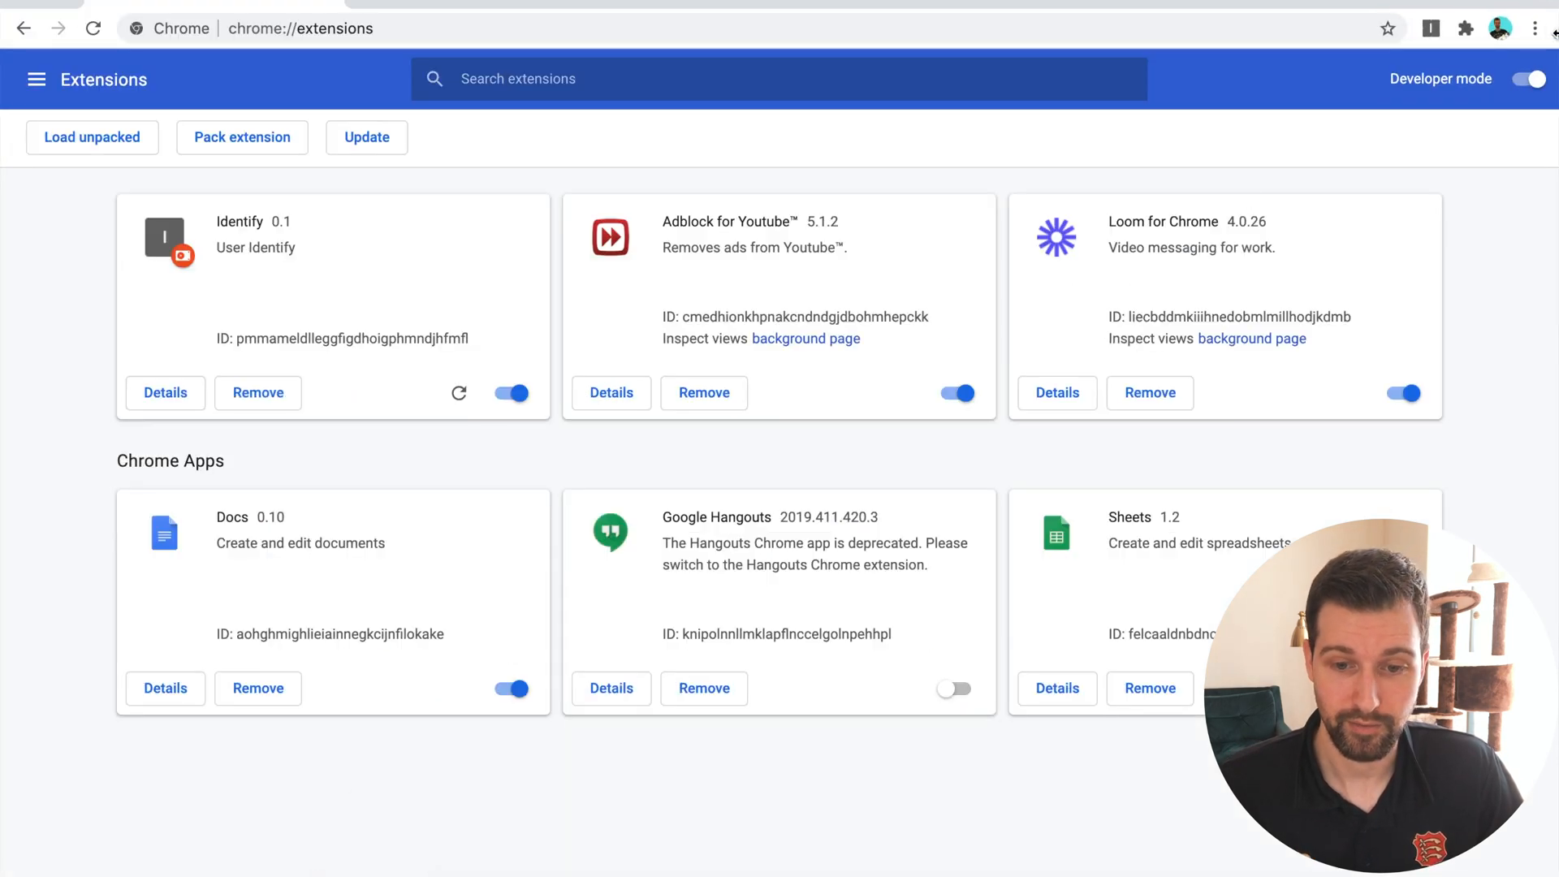
Show the Chrome profile menu revealing the signed-in account with sync off.
left_click(1501, 27)
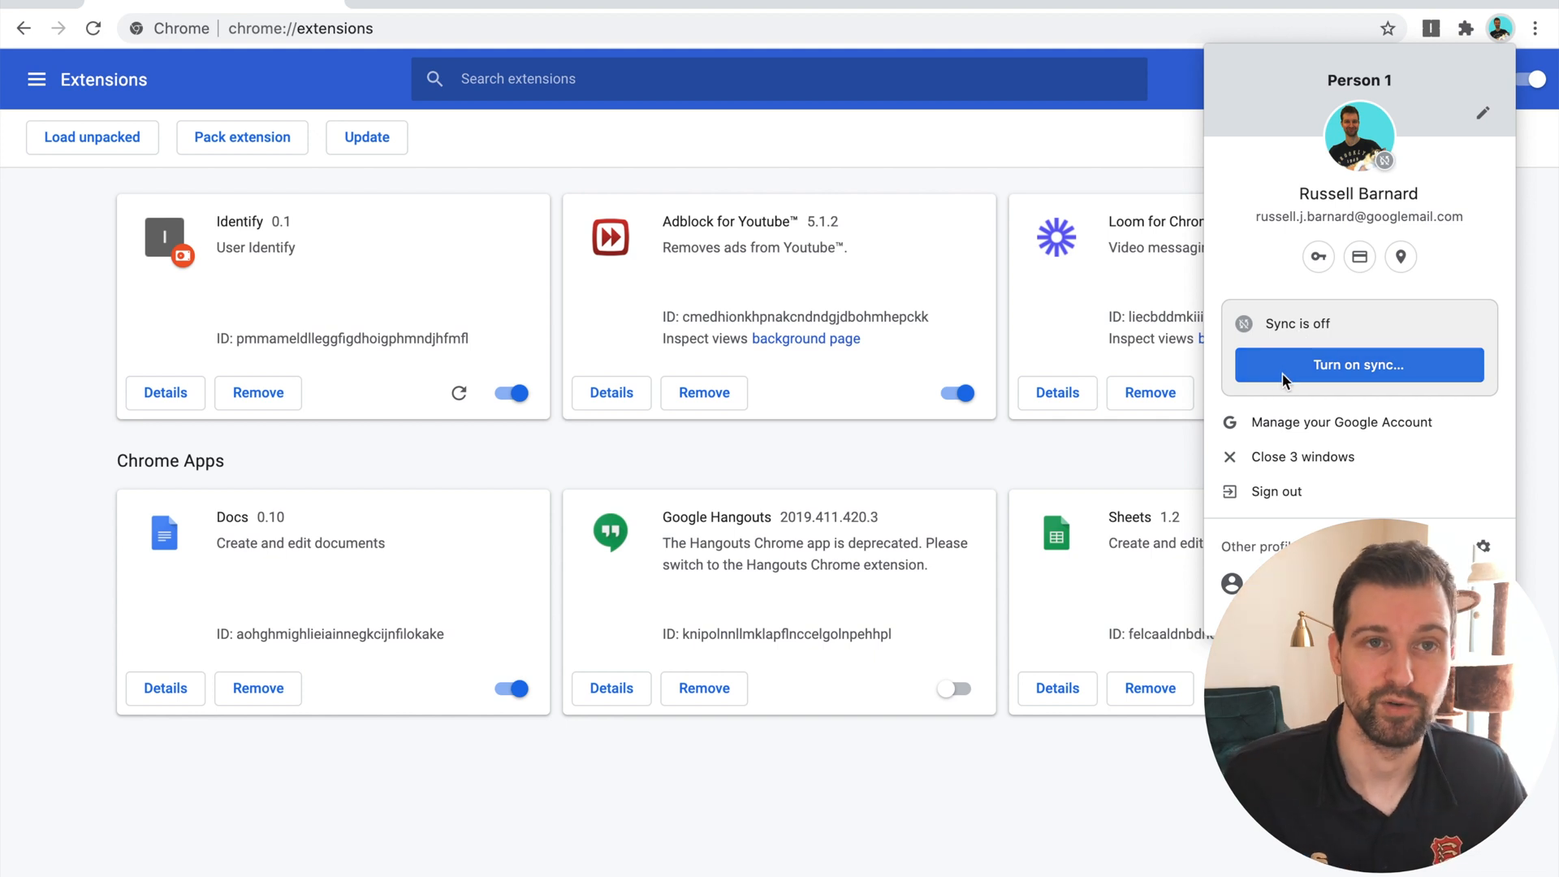
mouse_move(1082, 788)
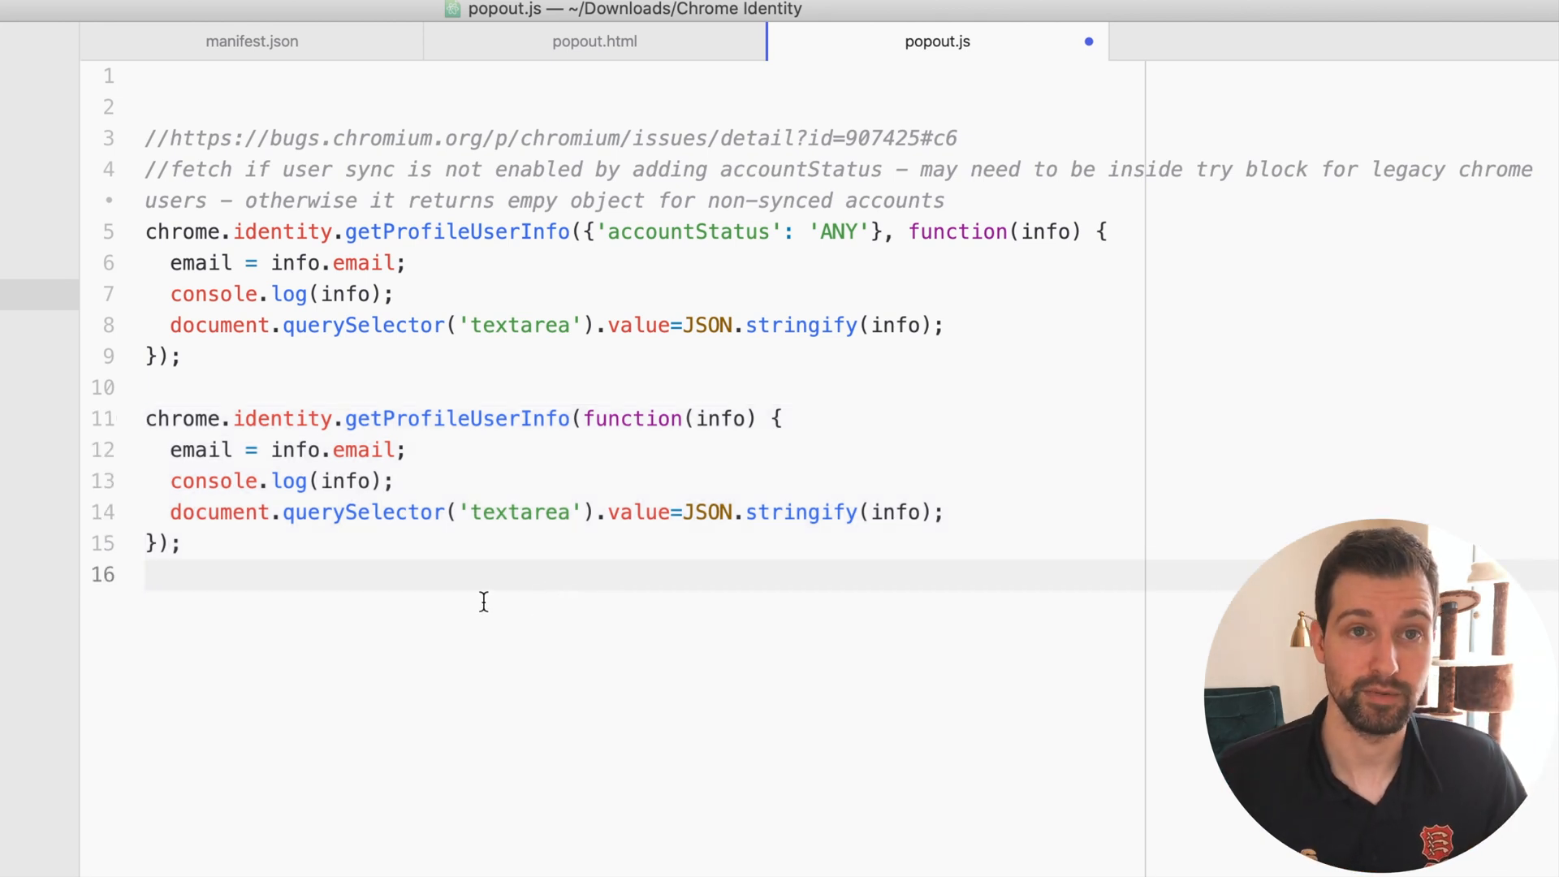
Review both getProfileUserInfo calls (one with accountStatus ANY), then return to manifest.json.
left_click(146, 575)
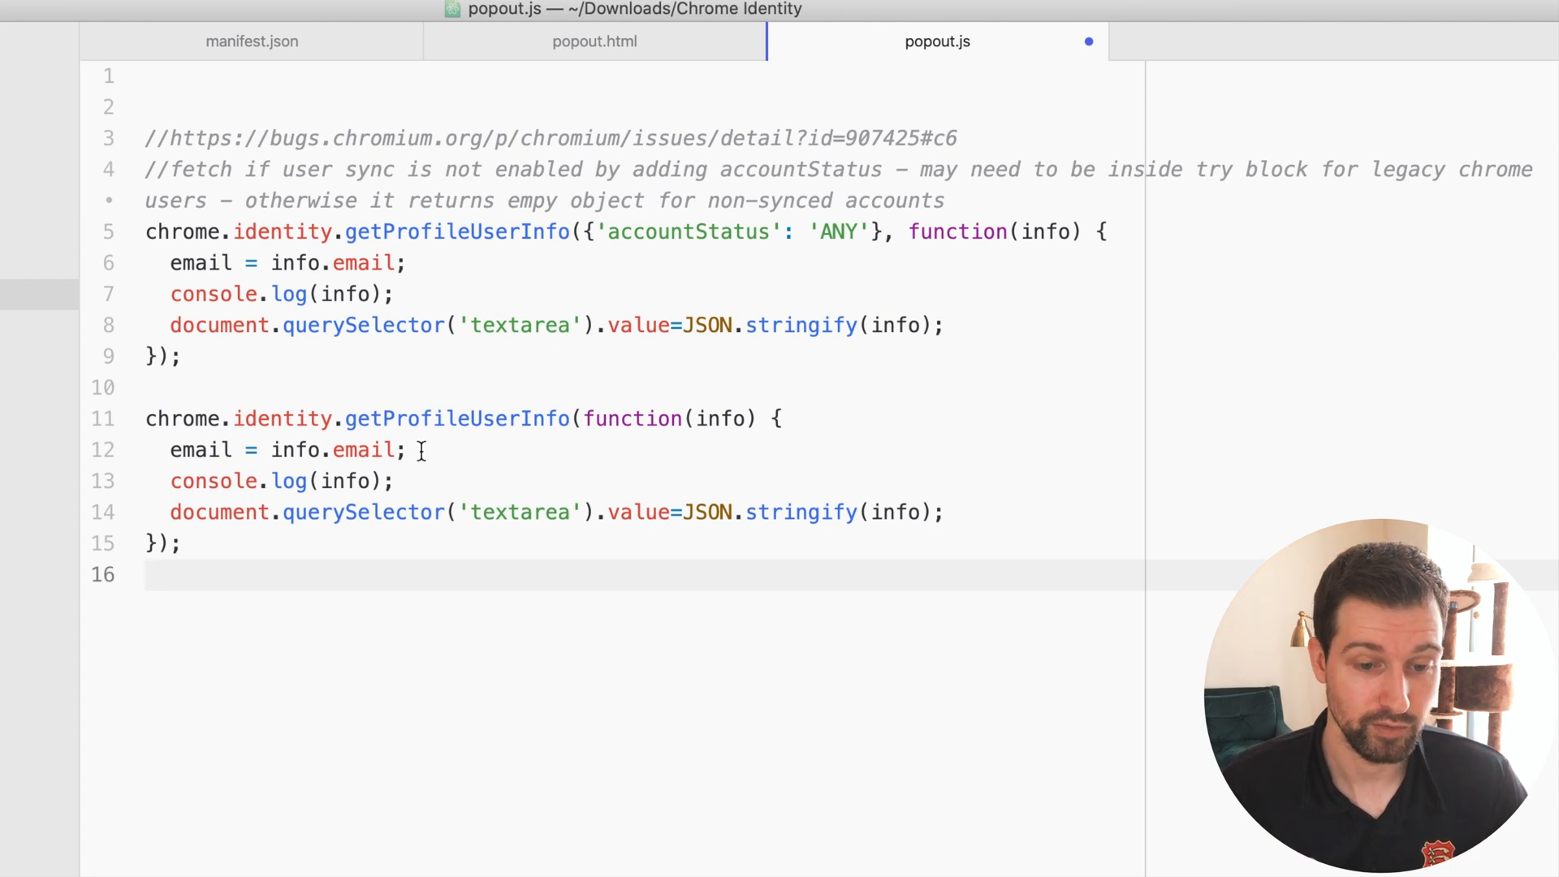
left_click(148, 575)
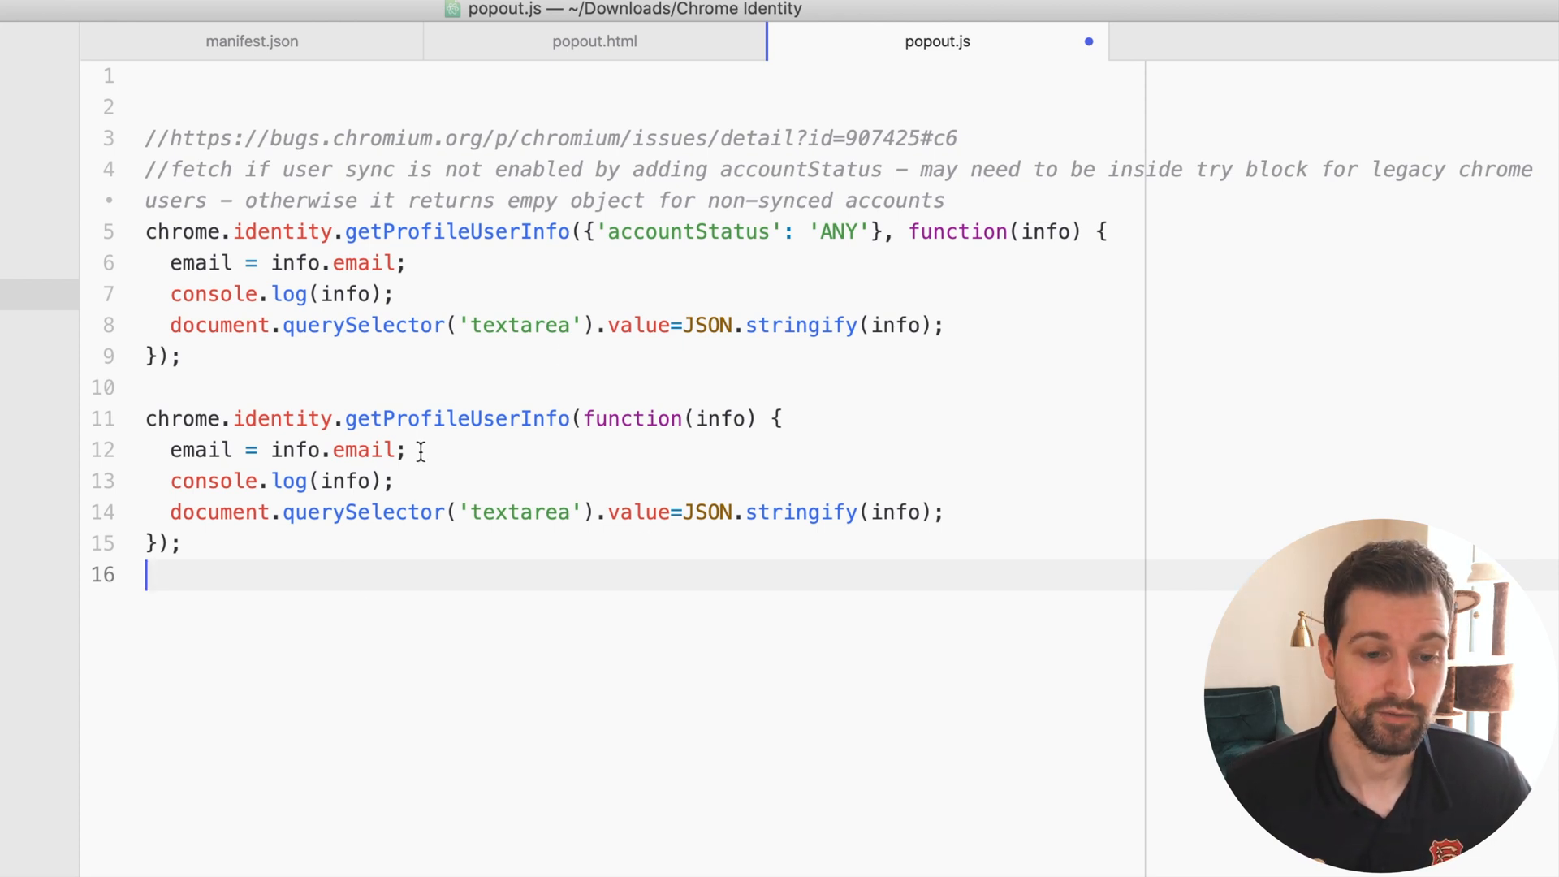
left_click(252, 40)
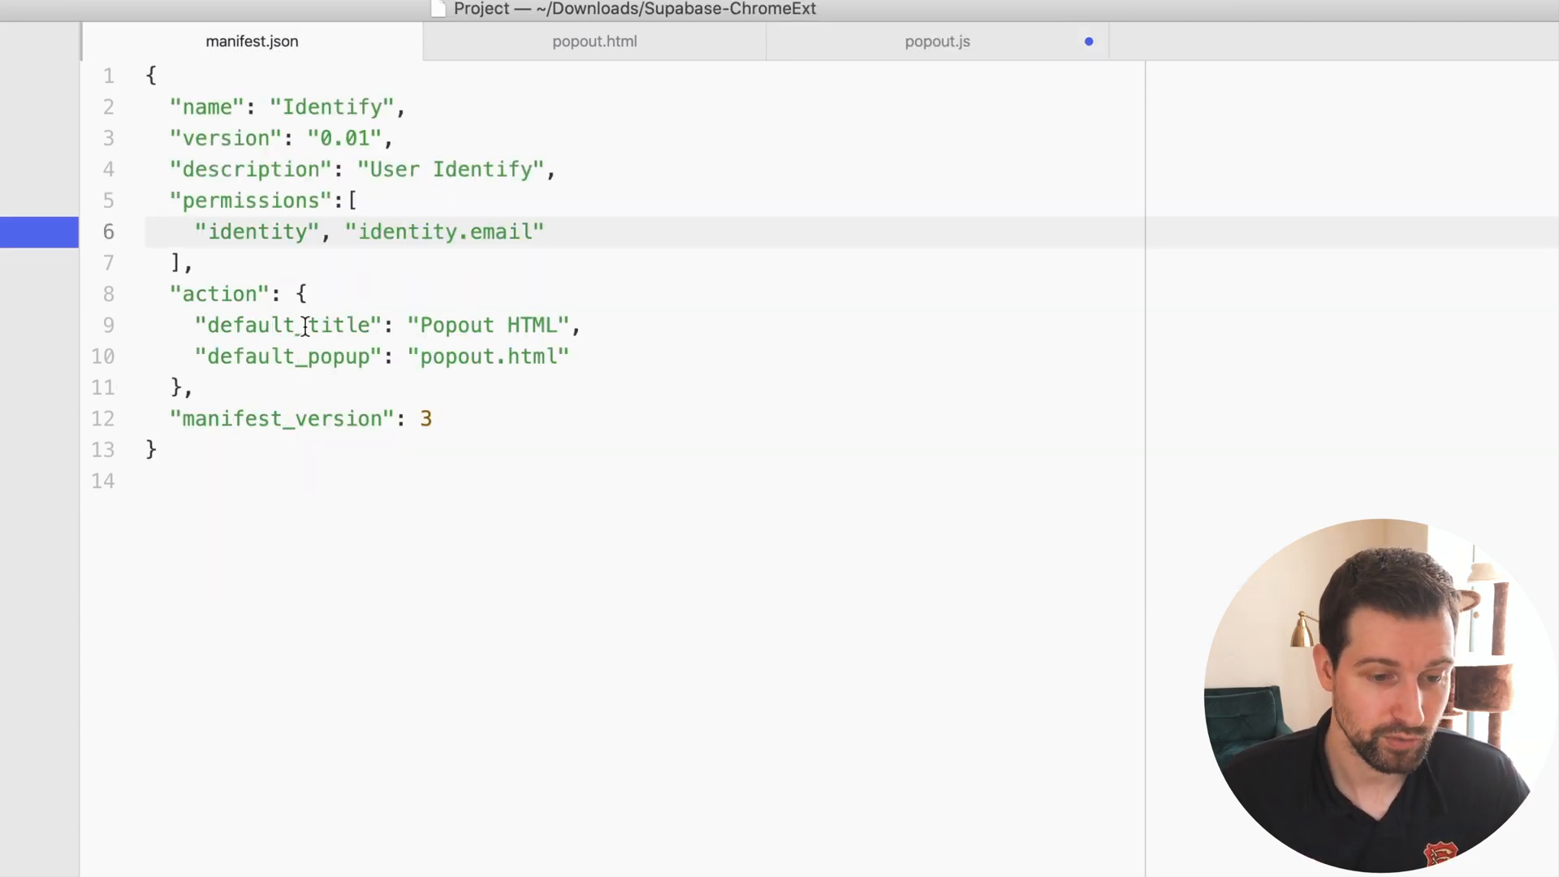